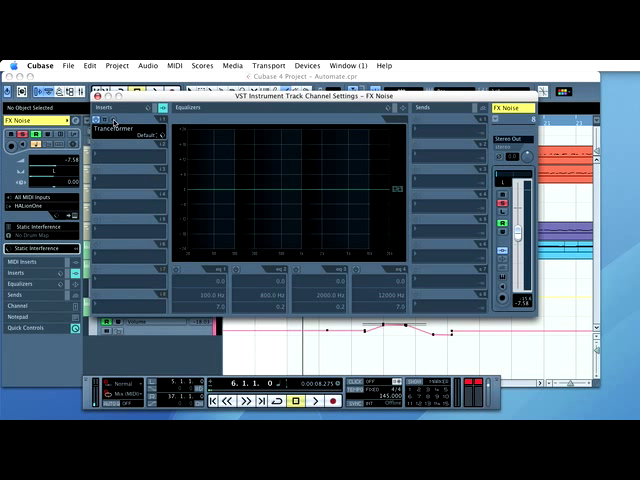
- Open the Tranceformer insert's plugin window on the FX Noise channel
{"action": "left_click", "coordinate": [125, 130]}
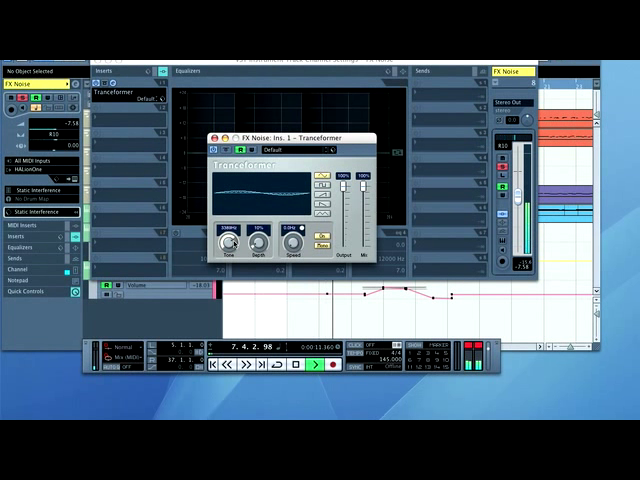
- Enable Write and turn the Tranceformer Tone knob during playback to record automation
{"action": "left_click", "coordinate": [329, 367]}
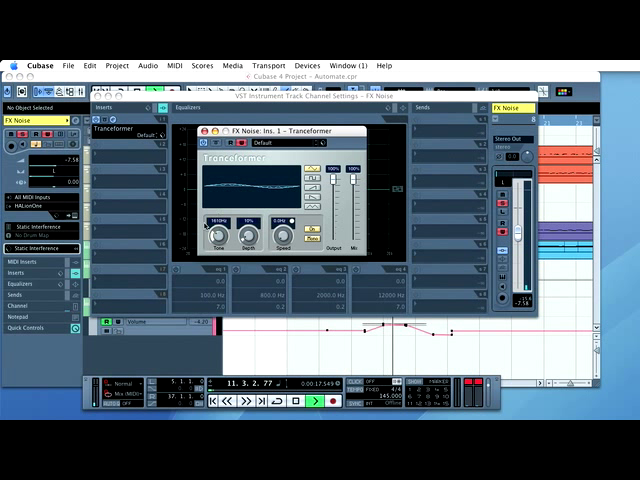
{"action": "left_click_drag", "start_coordinate": [215, 217], "coordinate": [215, 235]}
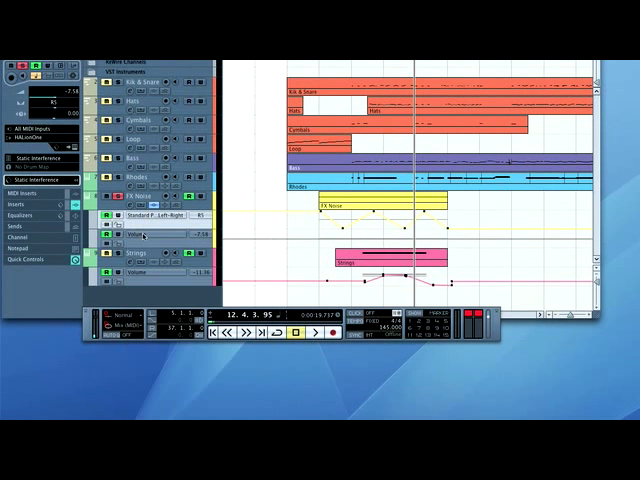
- Set the FX Noise automation lane to display Ins.:1:Tranceformer – Pitch
{"action": "left_click", "coordinate": [145, 235]}
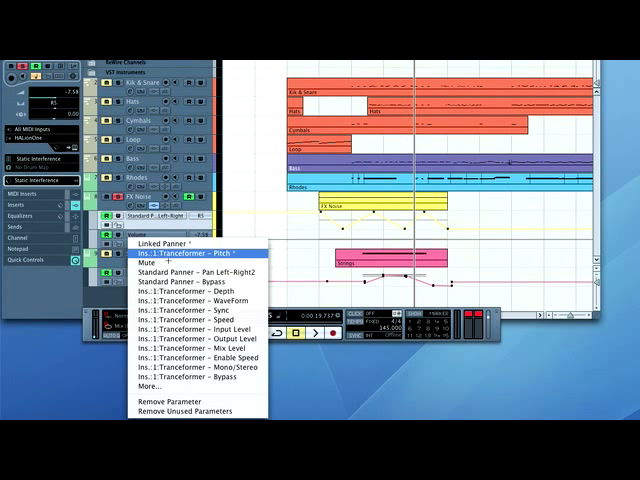
{"action": "left_click", "coordinate": [200, 253]}
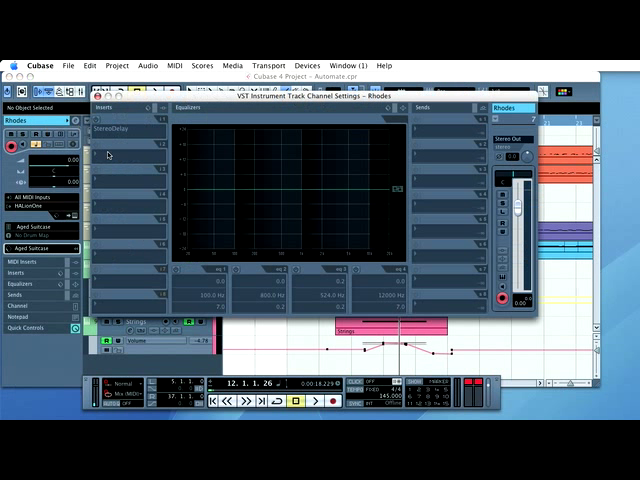
- Open the StereoDelay insert controls in the Rhodes channel settings
{"action": "left_click", "coordinate": [122, 128]}
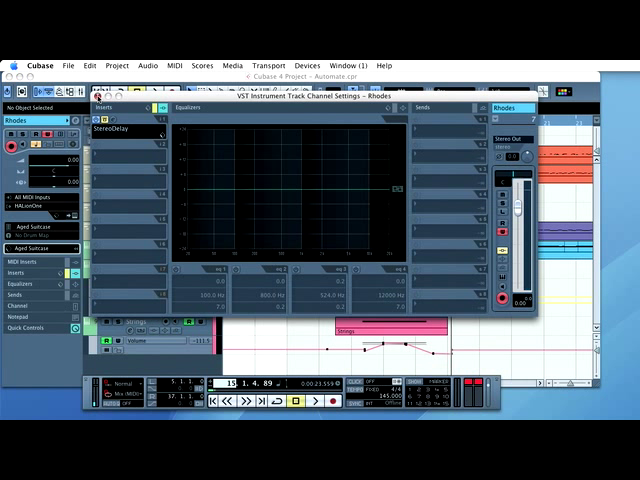
{"action": "mouse_move", "coordinate": [391, 227]}
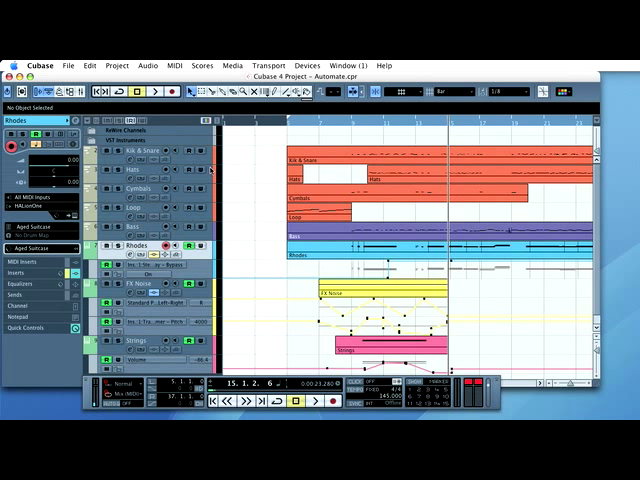
{"action": "mouse_move", "coordinate": [225, 213]}
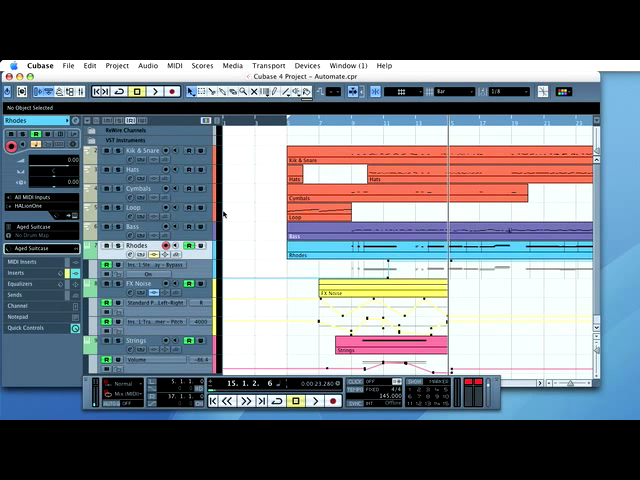